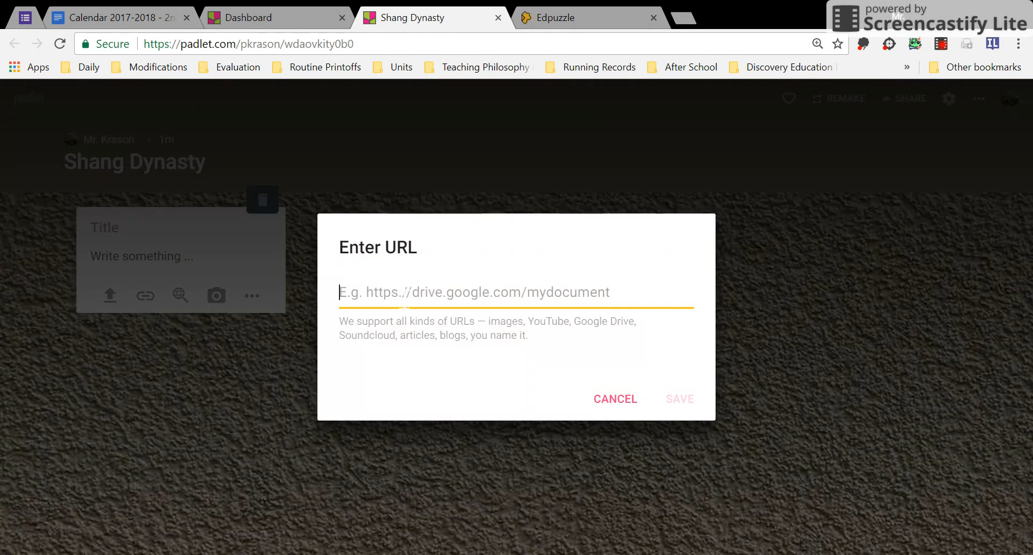
{"action": "mouse_move", "coordinate": [422, 177]}
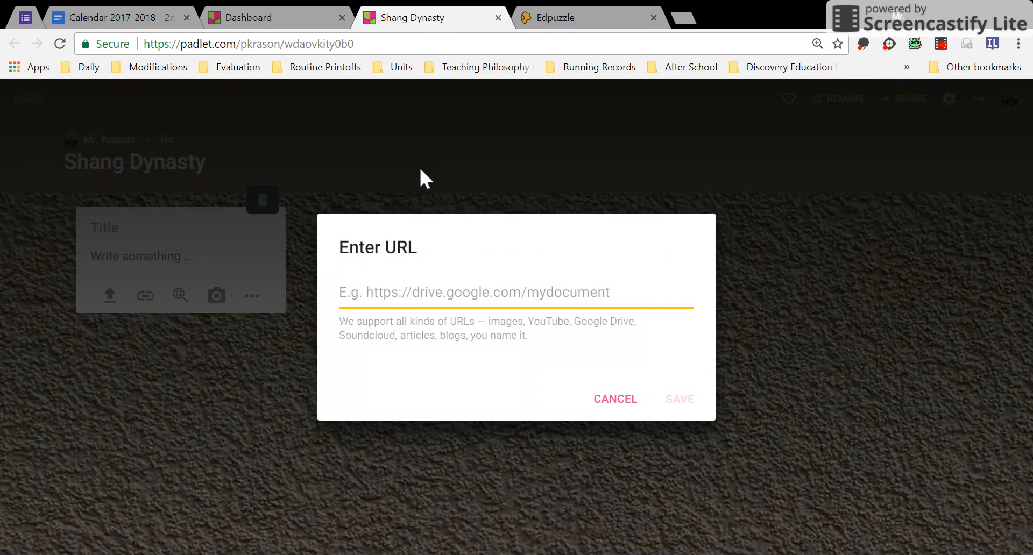
Leave the new post's link prompt open and move to the Edpuzzle browser tab
{"action": "left_click", "coordinate": [586, 18]}
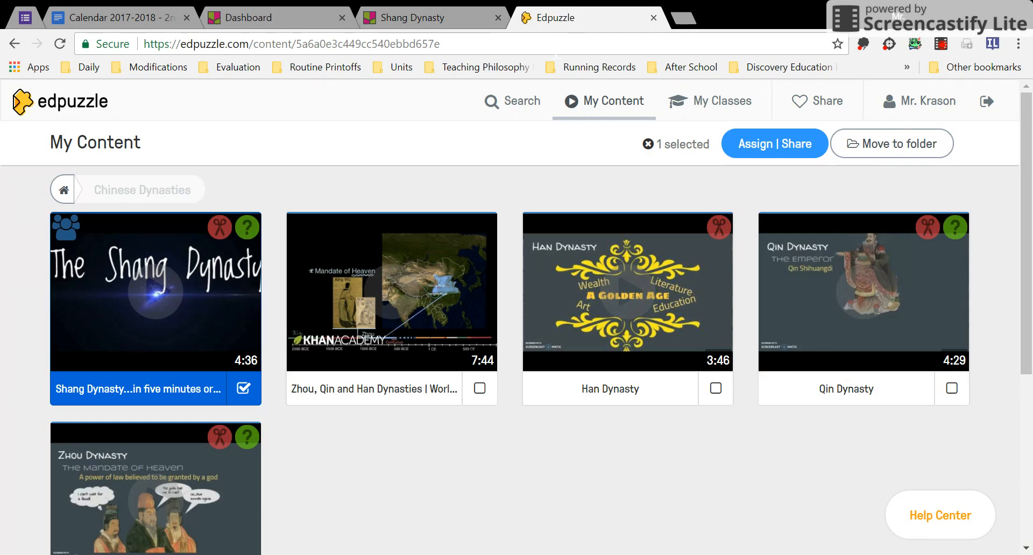
{"action": "mouse_move", "coordinate": [925, 106]}
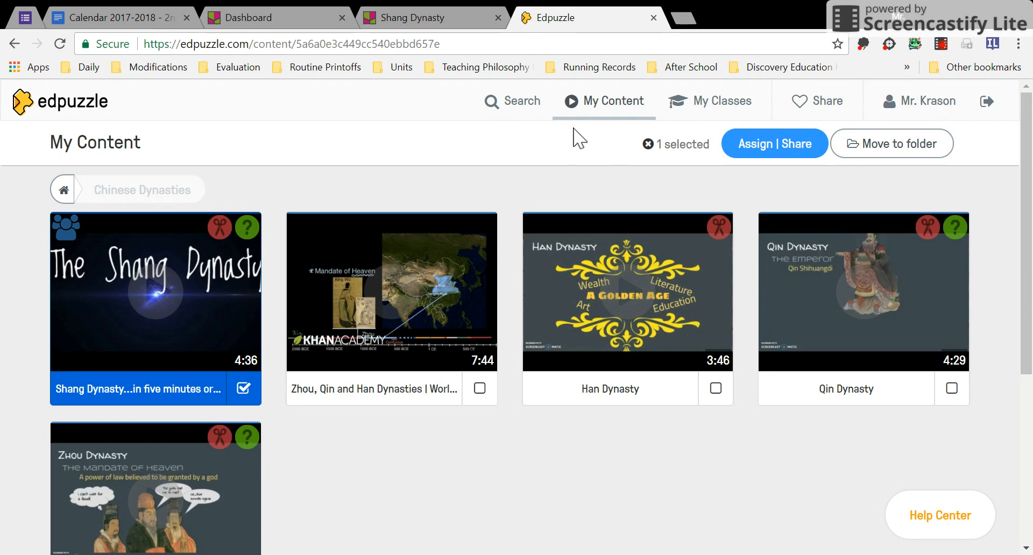
{"action": "mouse_move", "coordinate": [609, 117]}
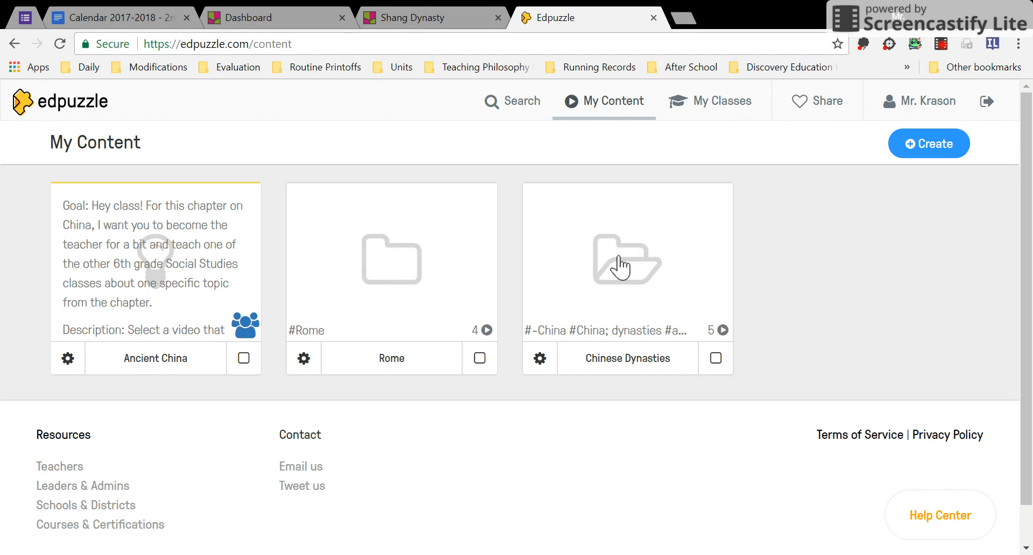
{"action": "mouse_move", "coordinate": [636, 266]}
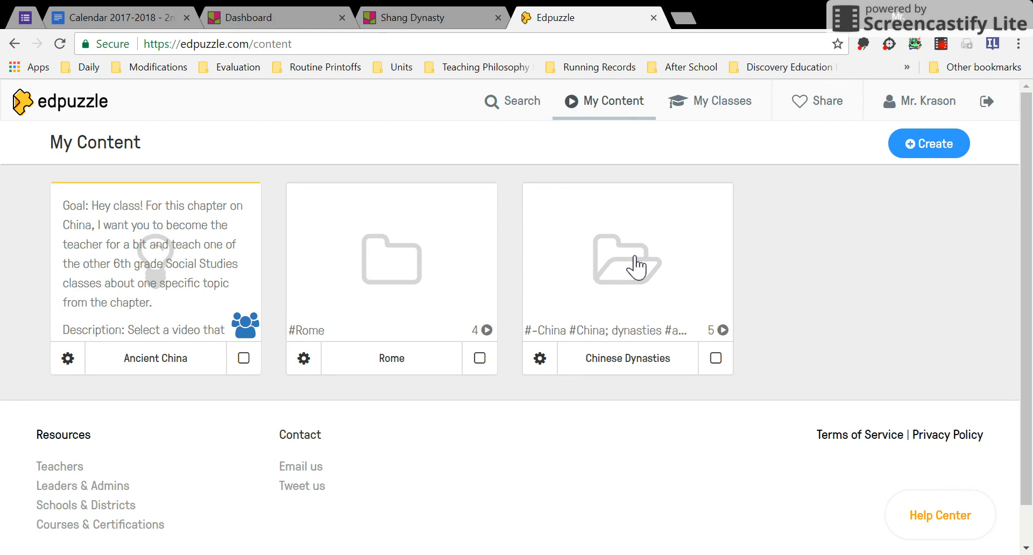
{"action": "mouse_move", "coordinate": [640, 270]}
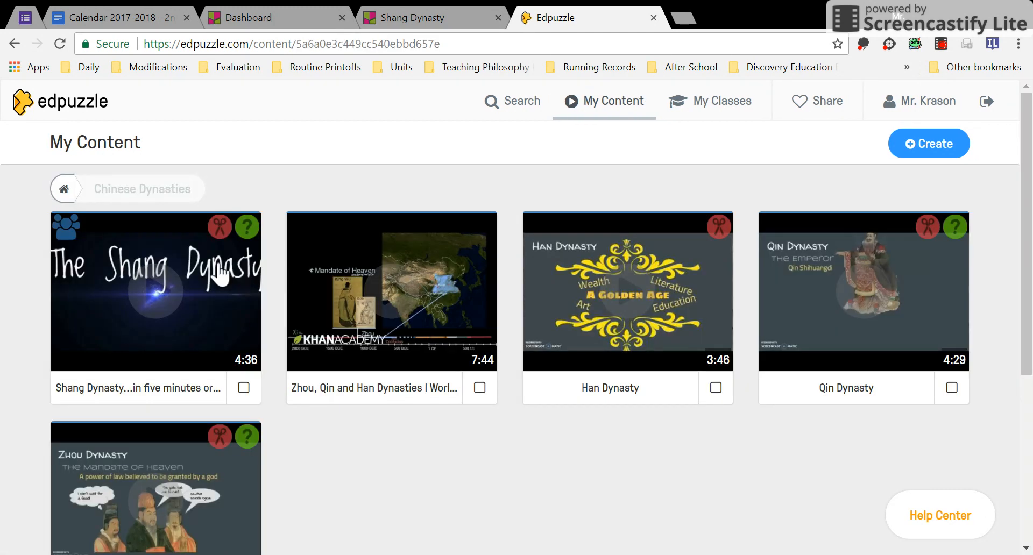
{"action": "mouse_move", "coordinate": [159, 288]}
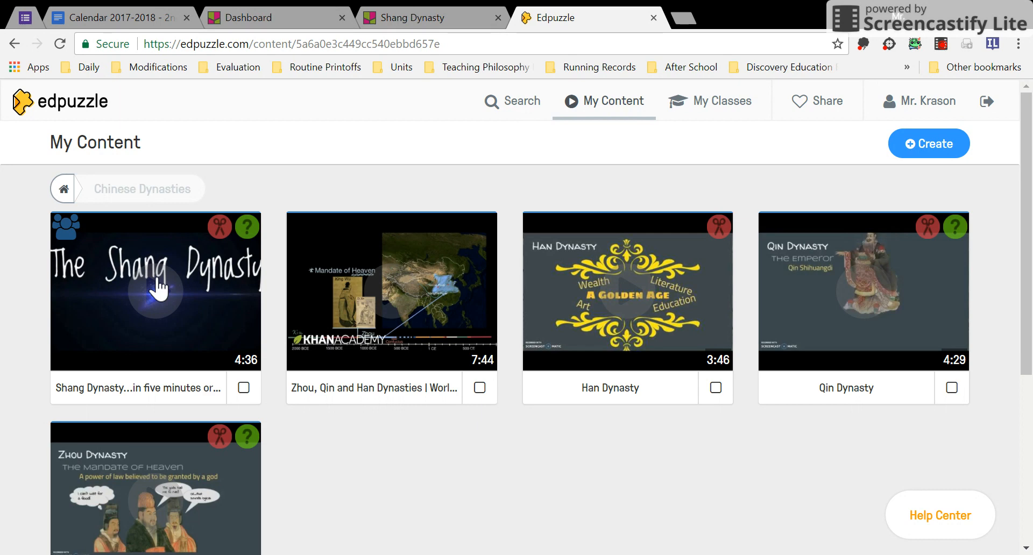
{"action": "mouse_move", "coordinate": [158, 296]}
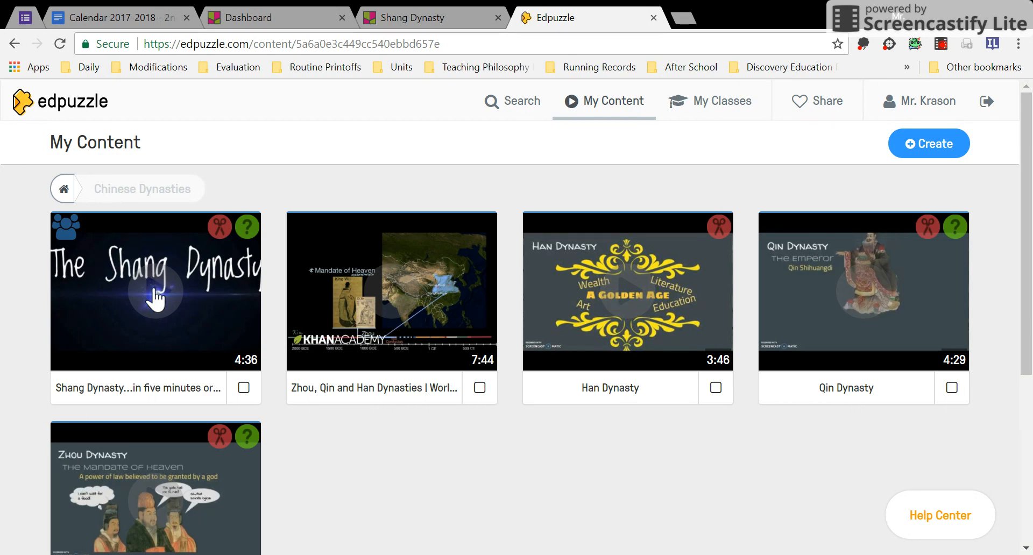
Preview the 'Shang Dynasty...in five minutes or less' video in the Chinese Dynasties folder
{"action": "left_click", "coordinate": [155, 292]}
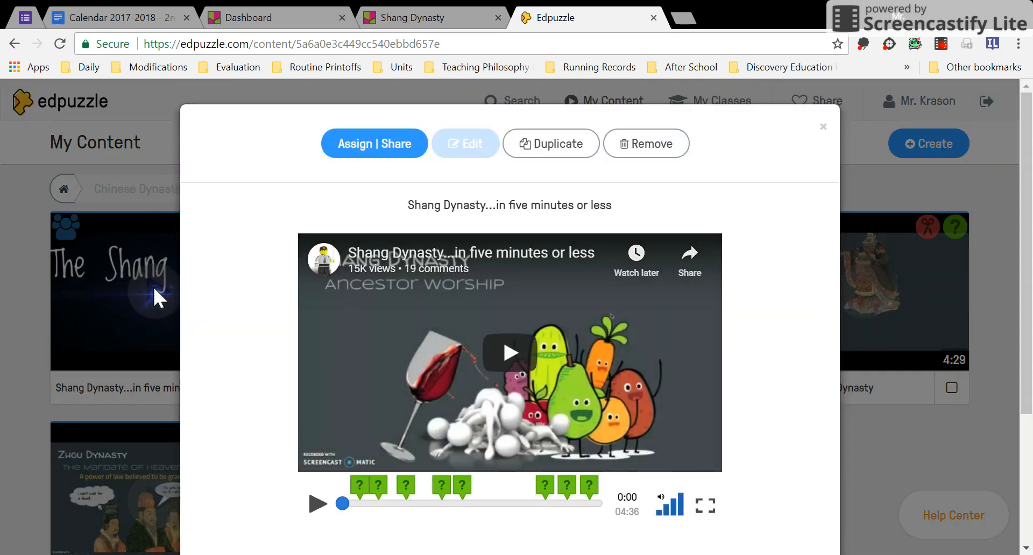
{"action": "mouse_move", "coordinate": [374, 143]}
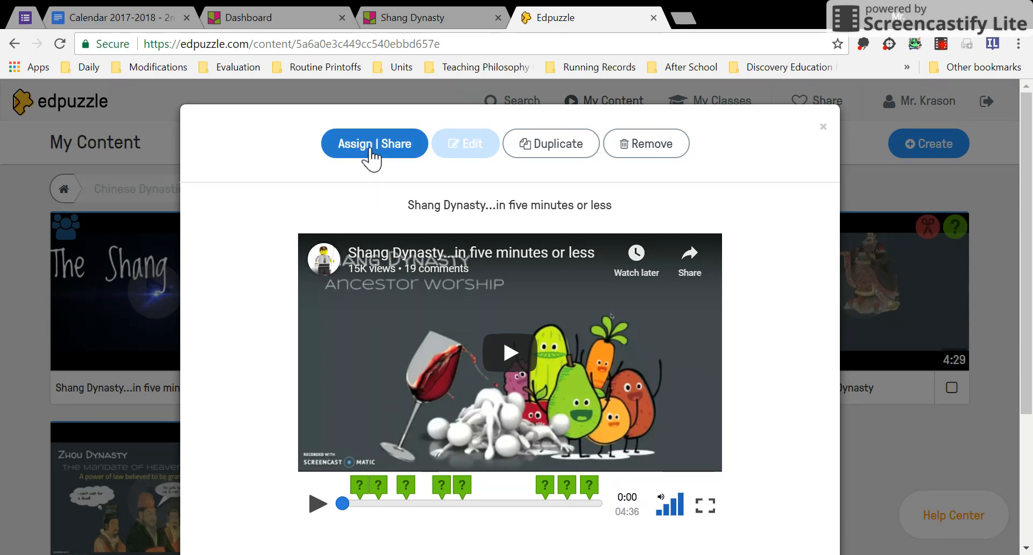
Bring up the Assign | Share options for the Shang Dynasty video
{"action": "left_click", "coordinate": [375, 144]}
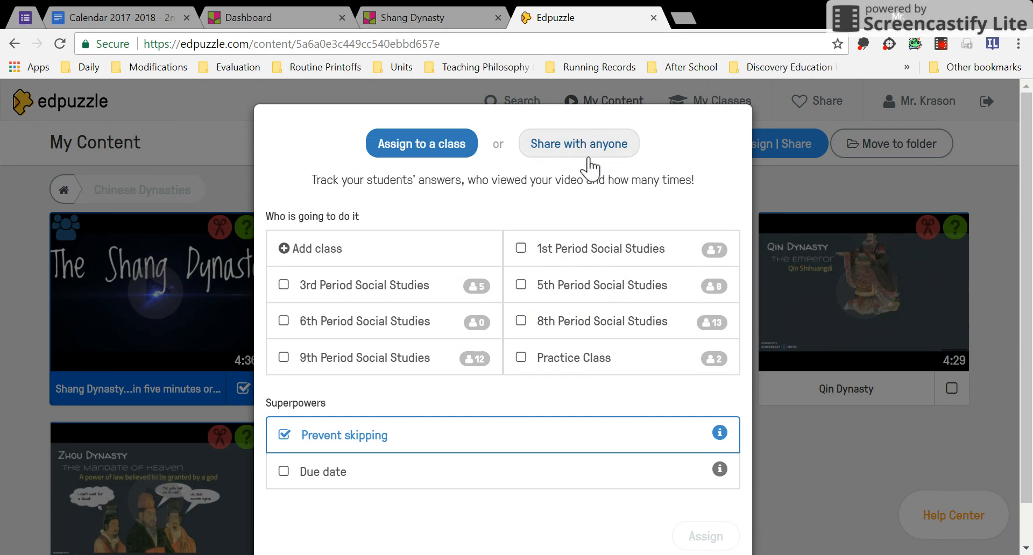
Choose Share with anyone to reveal the video's public link and embed code
{"action": "left_click", "coordinate": [579, 143]}
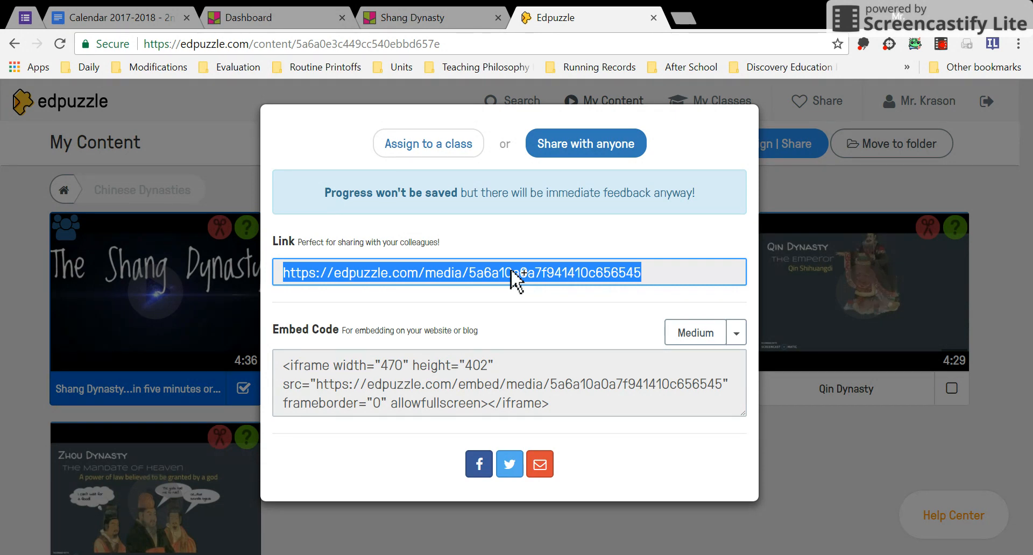
{"action": "mouse_move", "coordinate": [707, 201]}
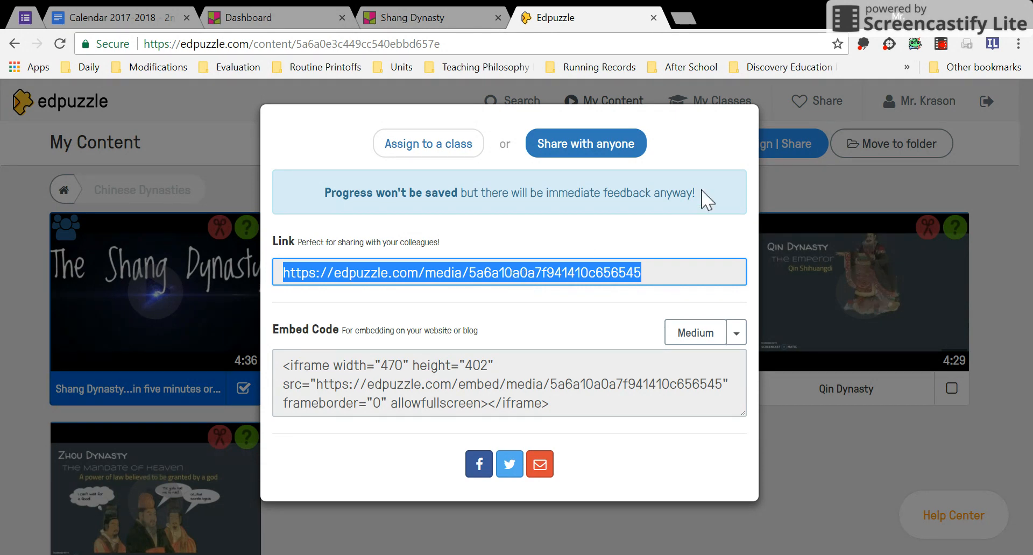
{"action": "mouse_move", "coordinate": [449, 14]}
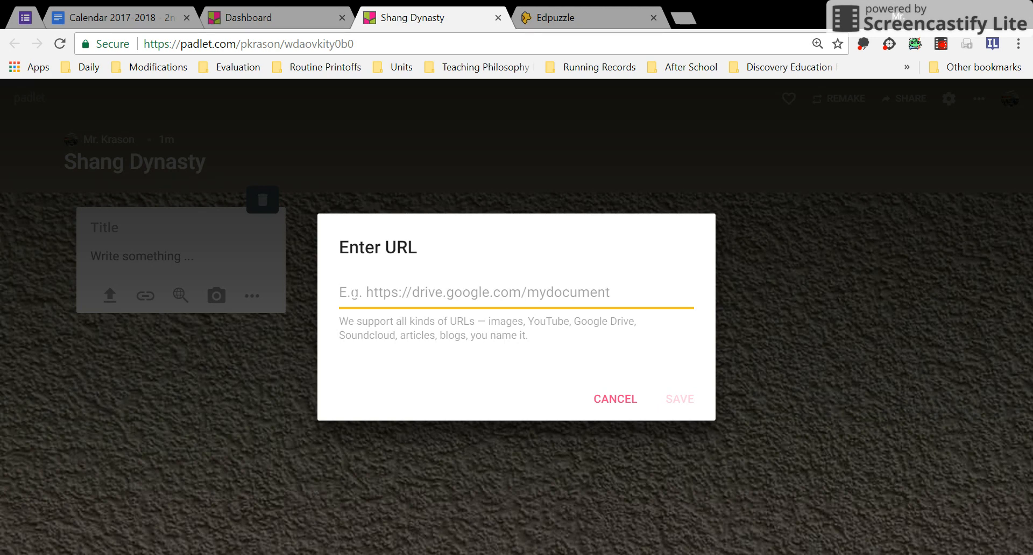
{"action": "type", "text": "https://edpuzzle.com/media/5a6a10a0a7f941410c656545"}
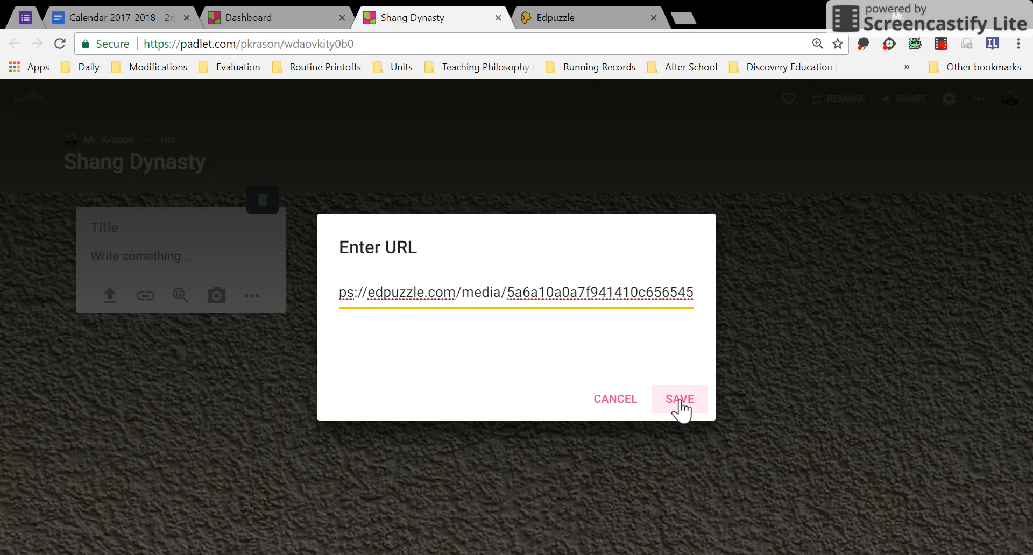
{"action": "left_click", "coordinate": [679, 399]}
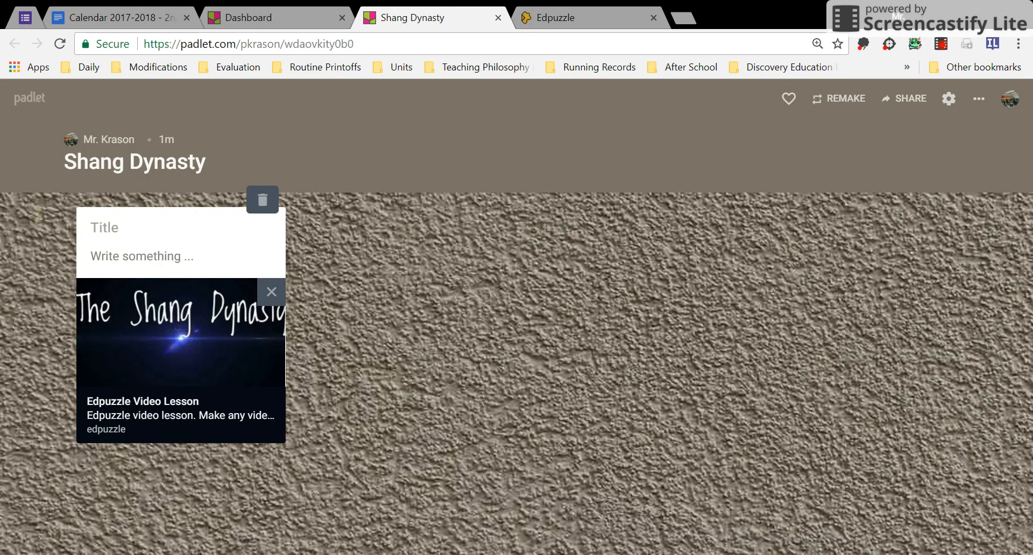
Title the post 'EdPuzzle Video with Comprehension Questions' and publish it to the wall
{"action": "type", "text": "EdPuzzle Video wit"}
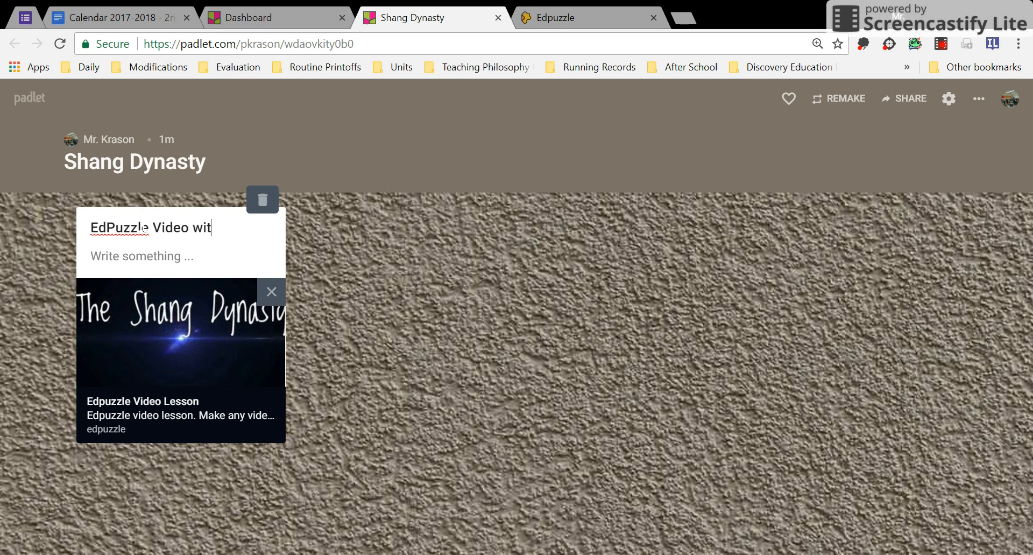
{"action": "type", "text": "h Comprehension Questions"}
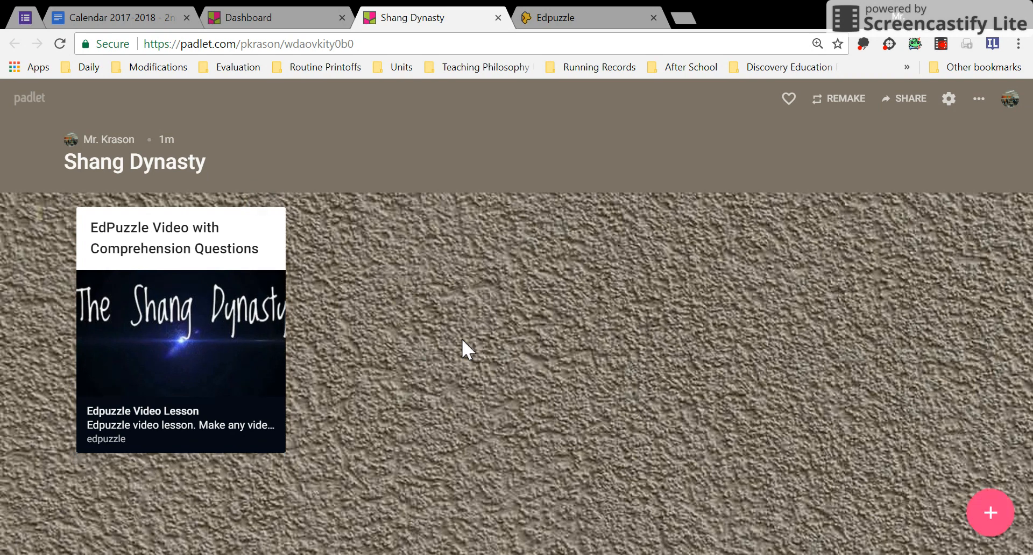
{"action": "mouse_move", "coordinate": [295, 360]}
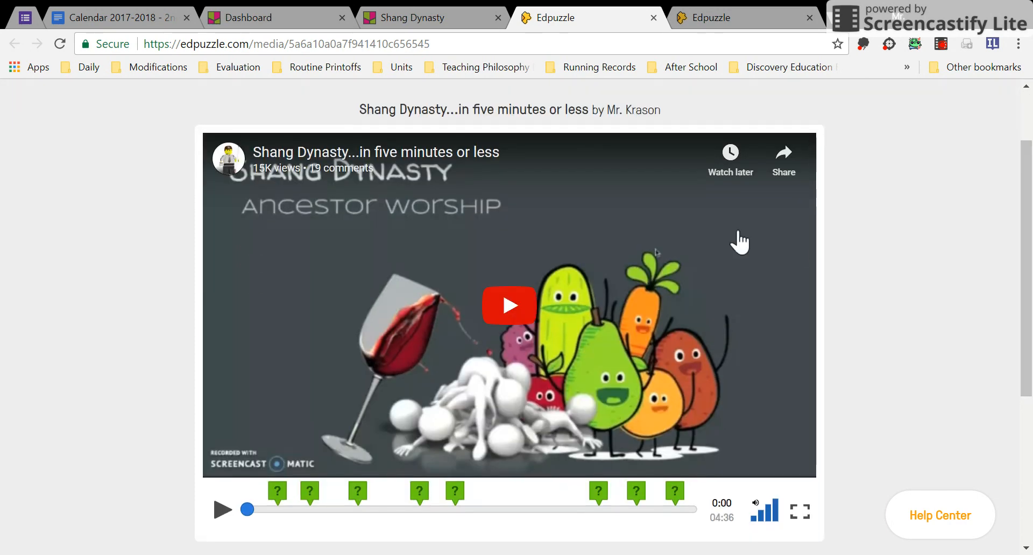
Scroll through the shared Edpuzzle video page to verify its questions load
{"action": "scroll", "scroll_direction": "down", "scroll_amount": 3}
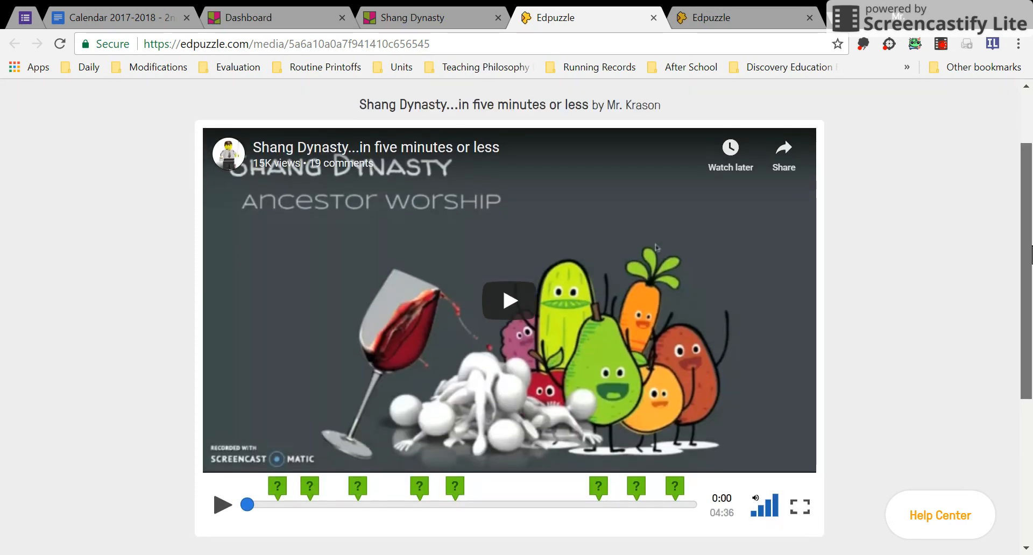
{"action": "scroll", "scroll_direction": "down", "scroll_amount": 3}
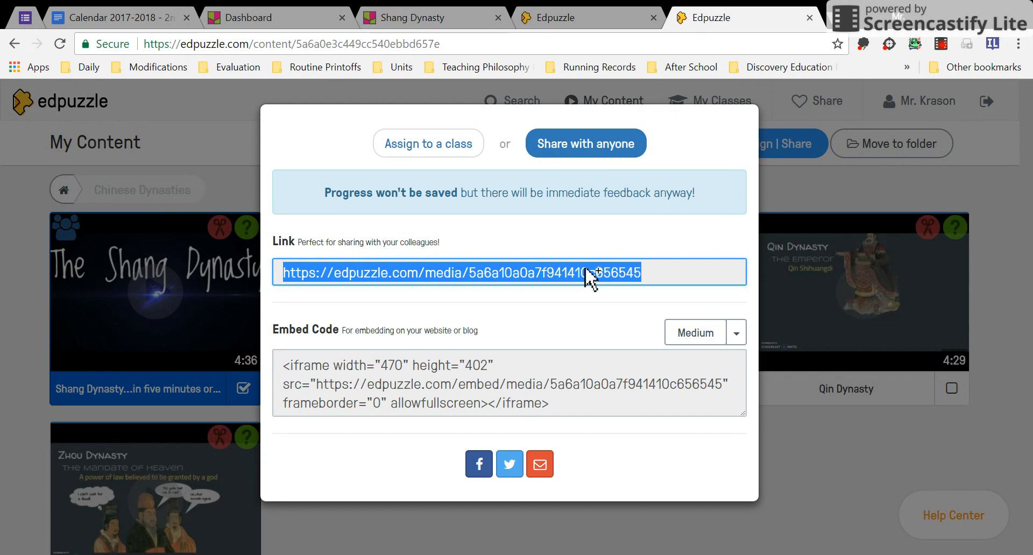
{"action": "mouse_move", "coordinate": [594, 125]}
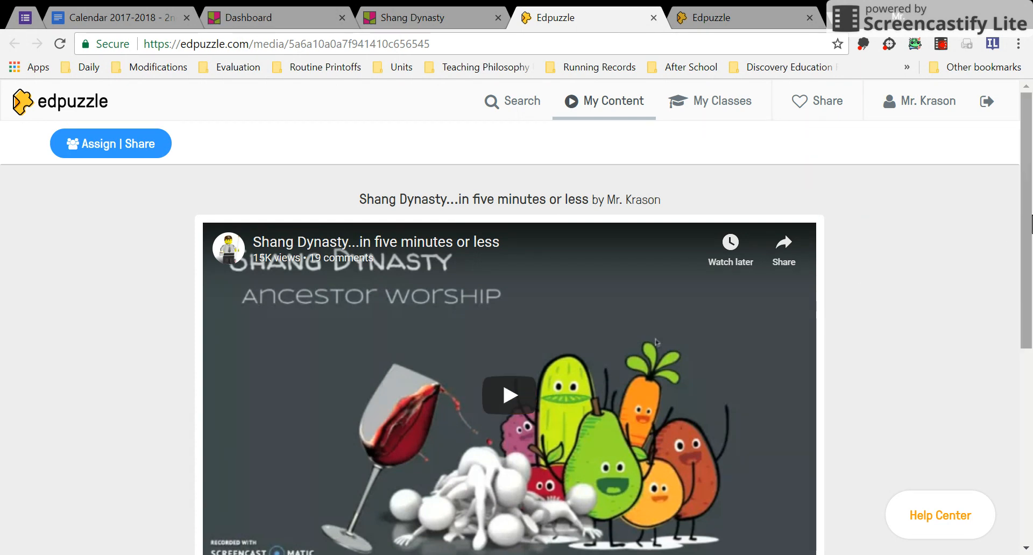
{"action": "scroll", "scroll_direction": "down", "scroll_amount": 3}
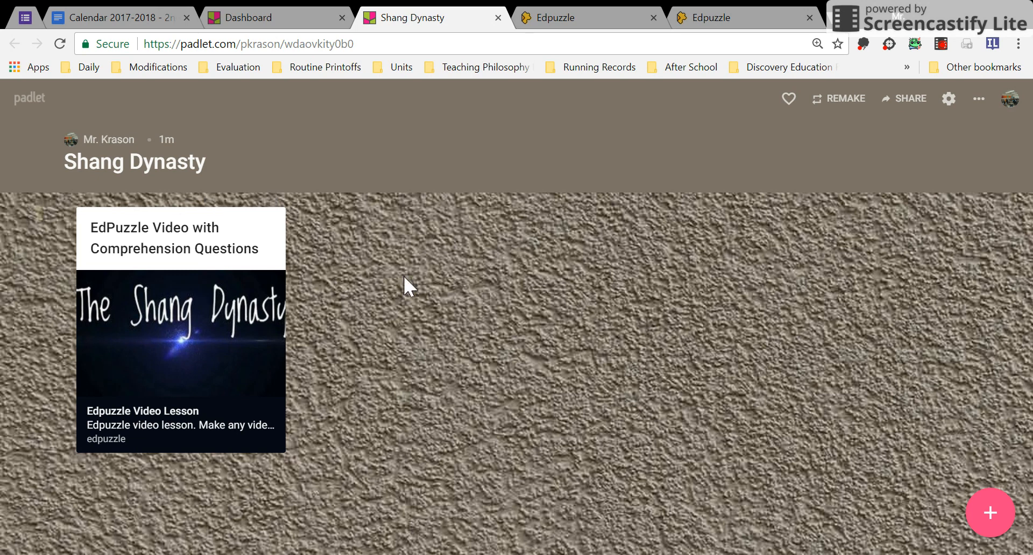
{"action": "mouse_move", "coordinate": [380, 315]}
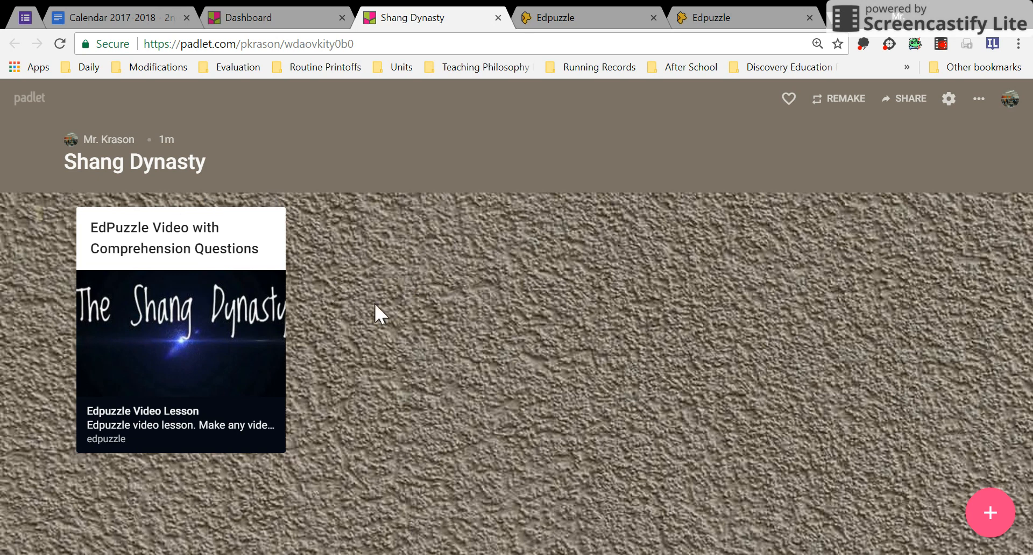